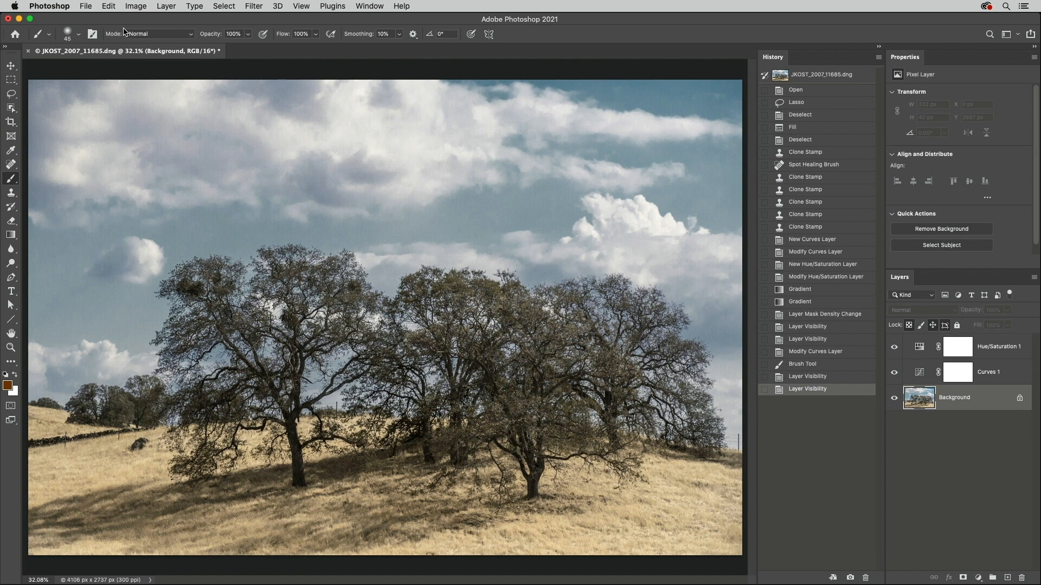
- Raise History States from 50 to 100 in the Performance preferences
left_click(49, 7)
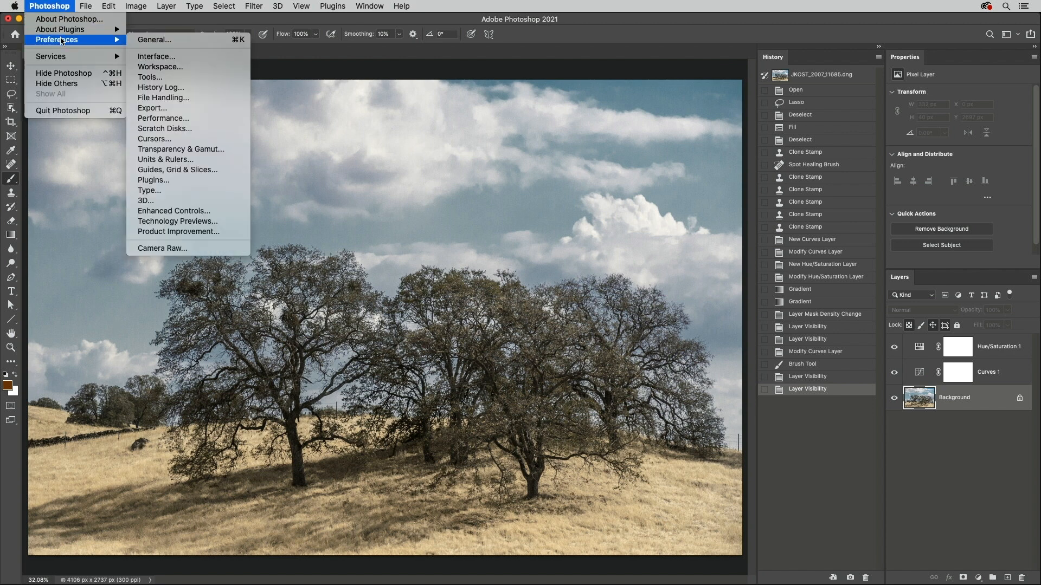
left_click(164, 118)
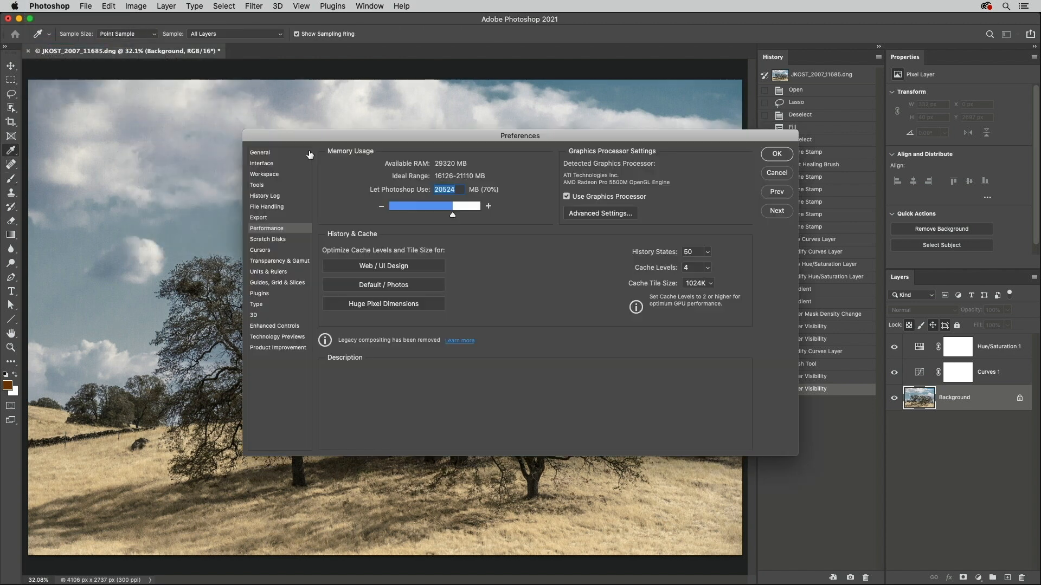
left_click(688, 251)
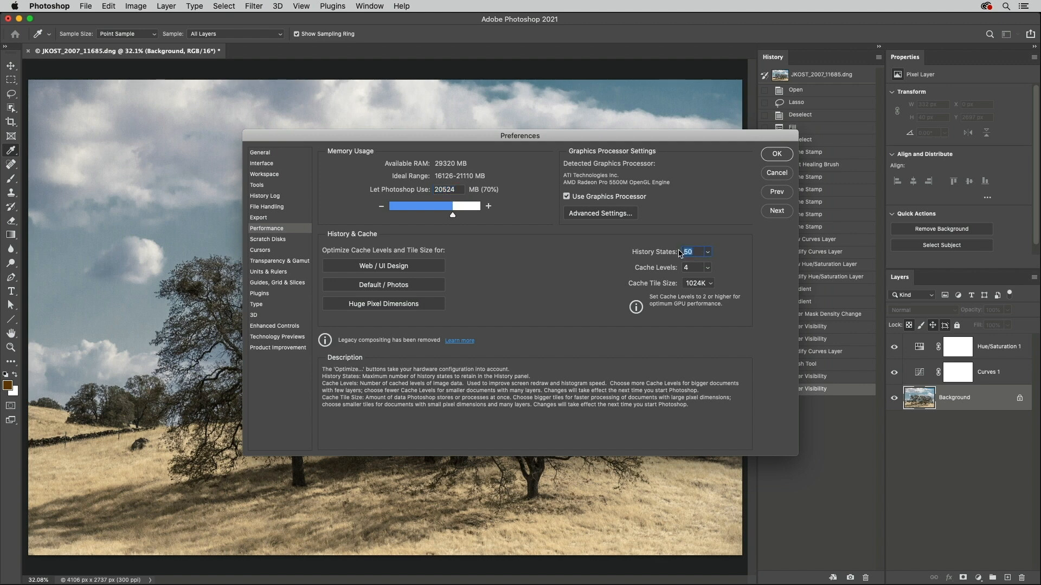
type("100")
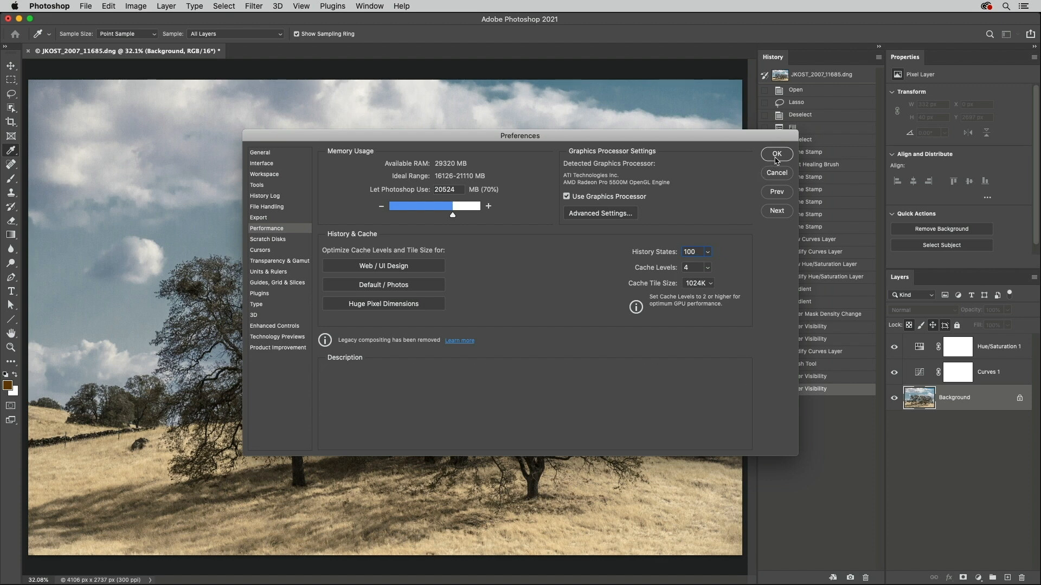
- Confirm the 100-state limit, return to the Gradient state and enable Allow Non-Linear History
left_click(776, 153)
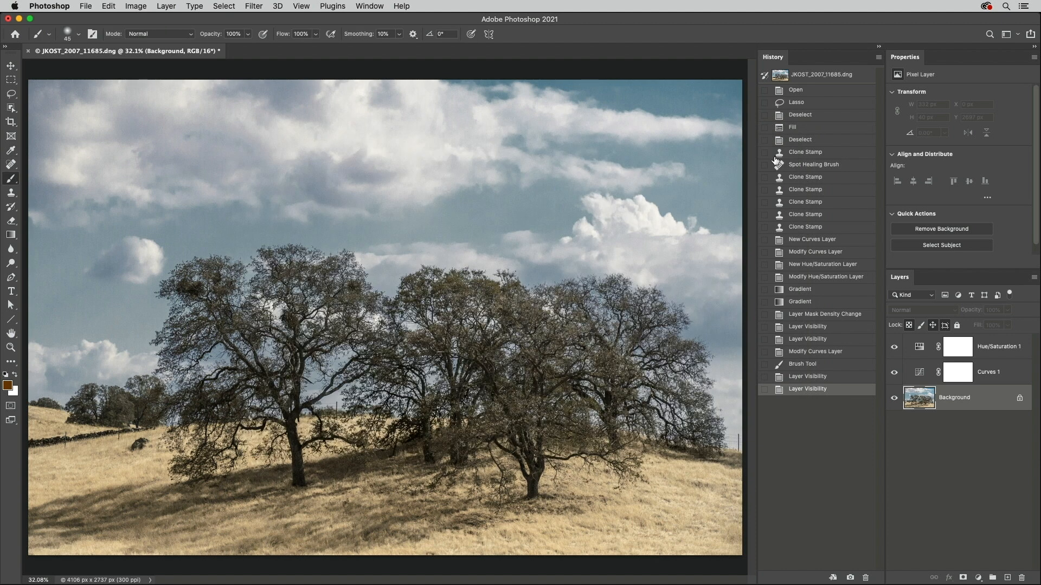
mouse_move(810, 291)
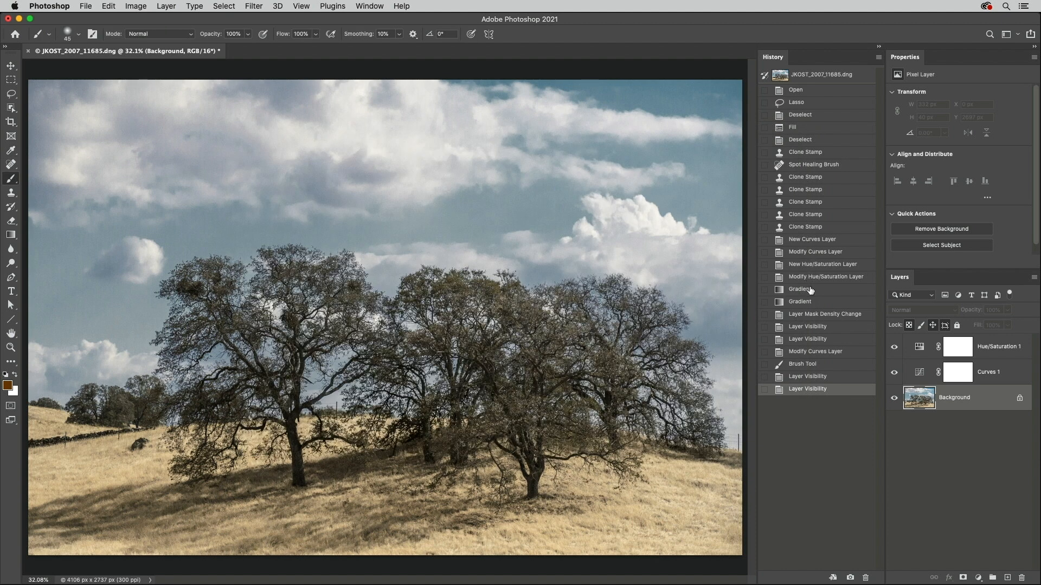
left_click(799, 290)
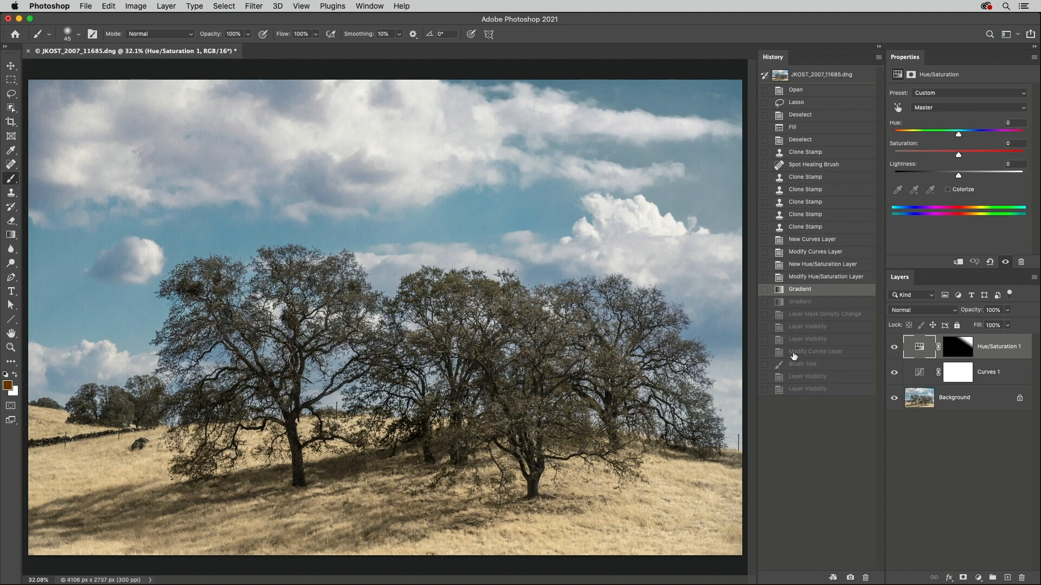
left_click(877, 45)
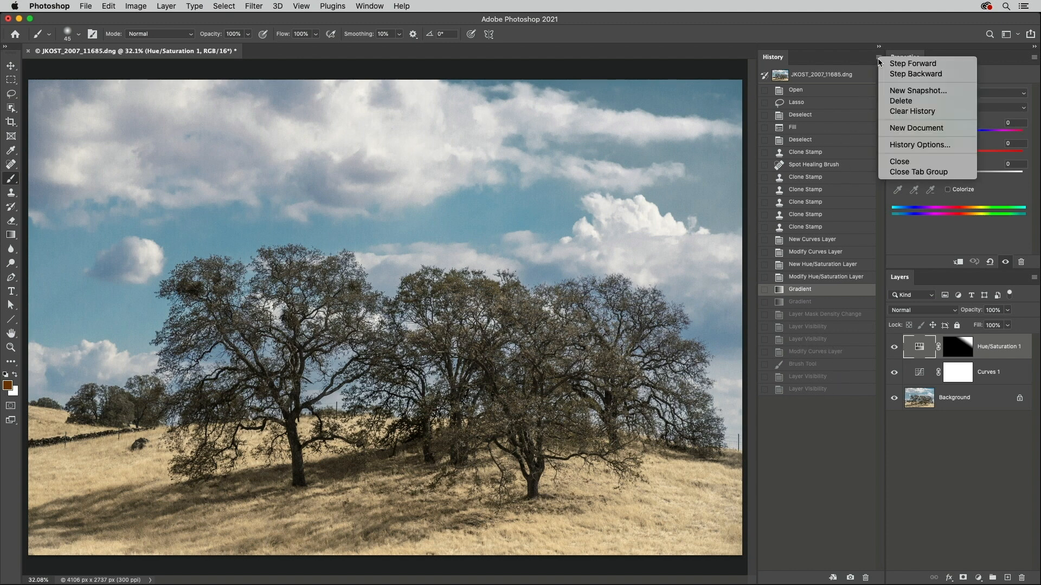
mouse_move(900, 152)
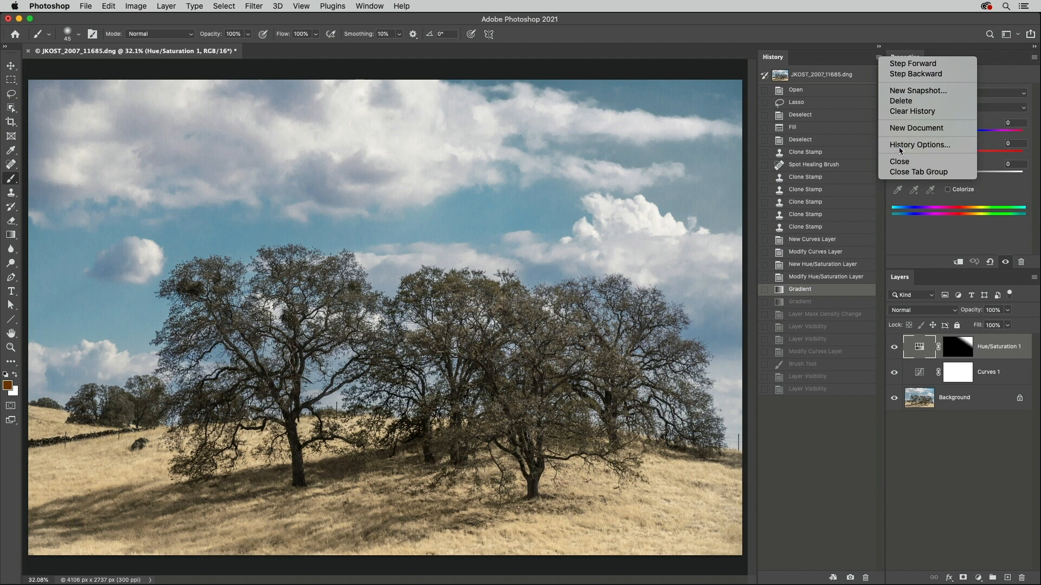
left_click(920, 144)
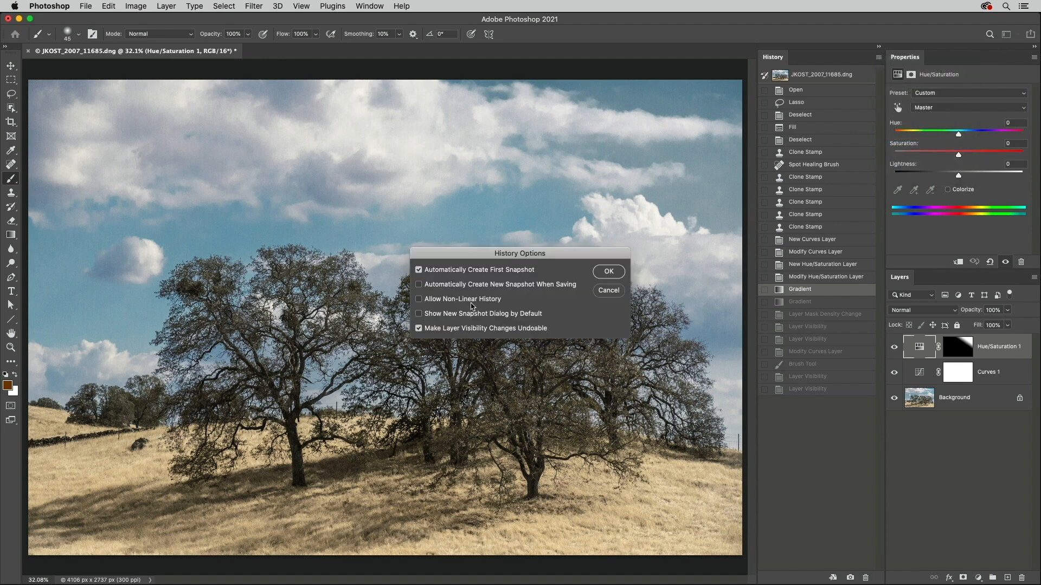
left_click(608, 271)
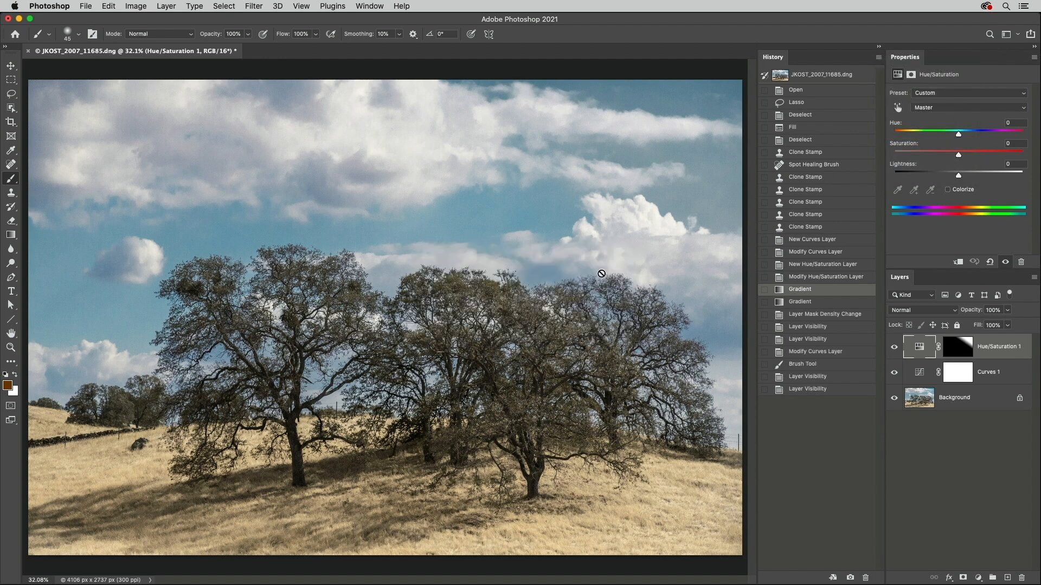
- Invert the Background layer's colours, adding the step without discarding later states
left_click(954, 398)
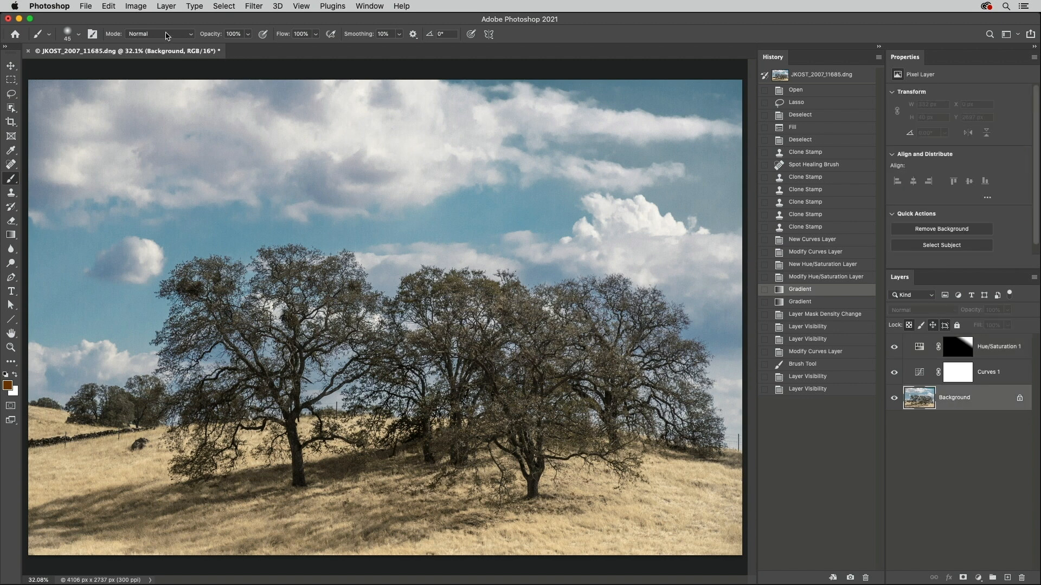
left_click(135, 7)
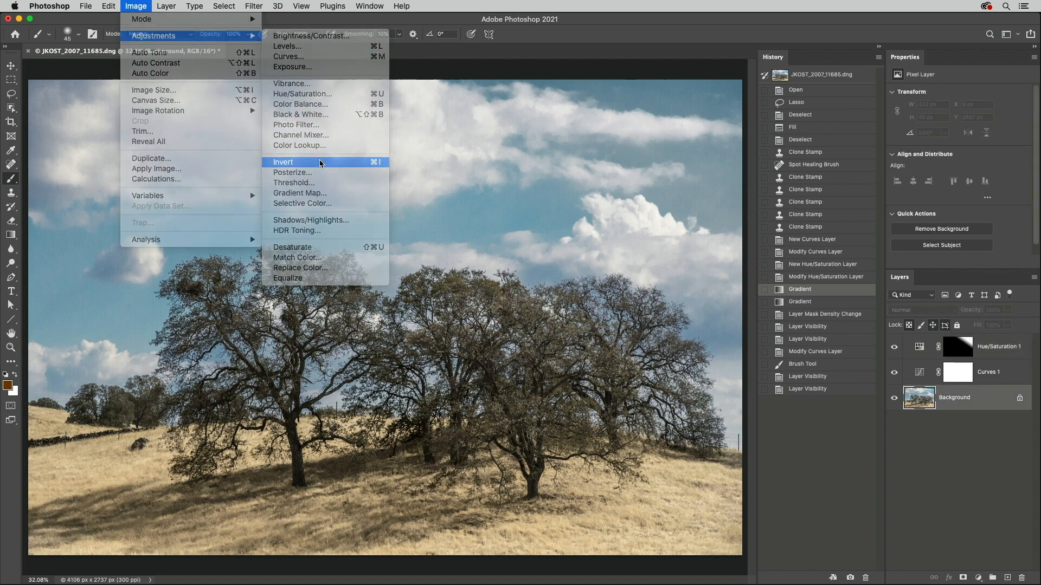
left_click(282, 162)
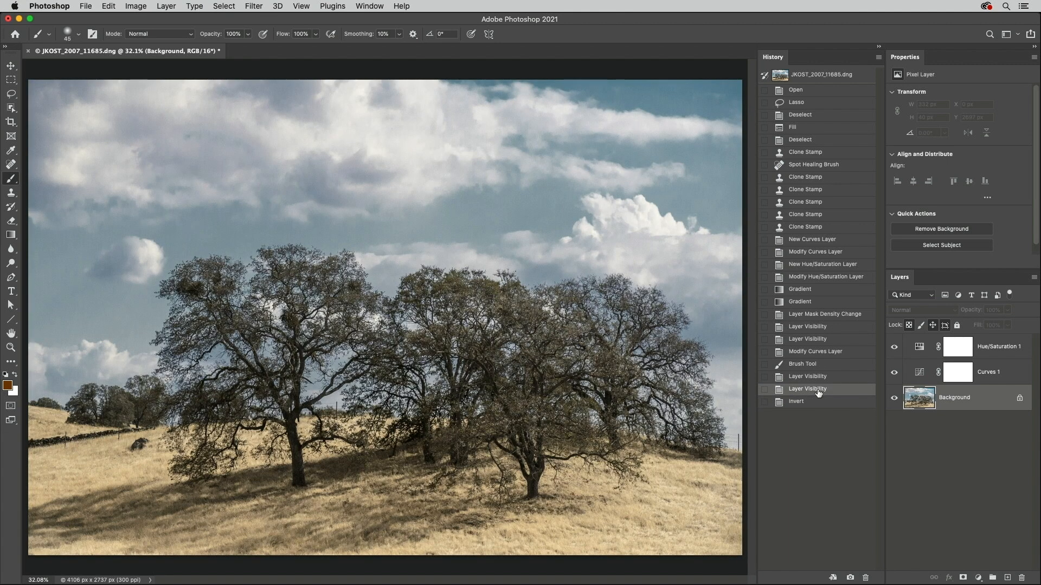
- Enable Make Layer Visibility Changes Undoable in History Options and confirm
left_click(878, 45)
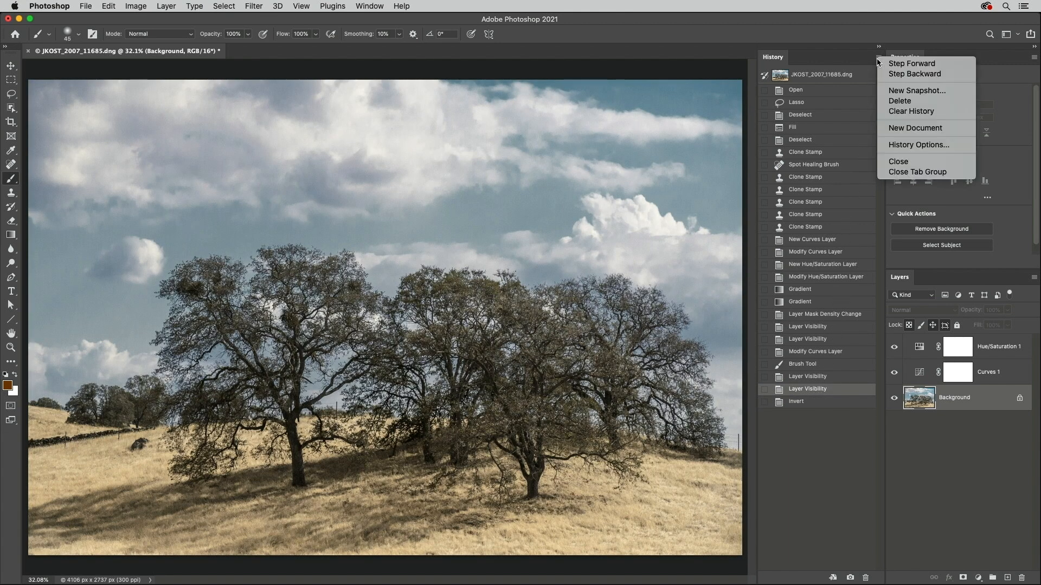
mouse_move(900, 146)
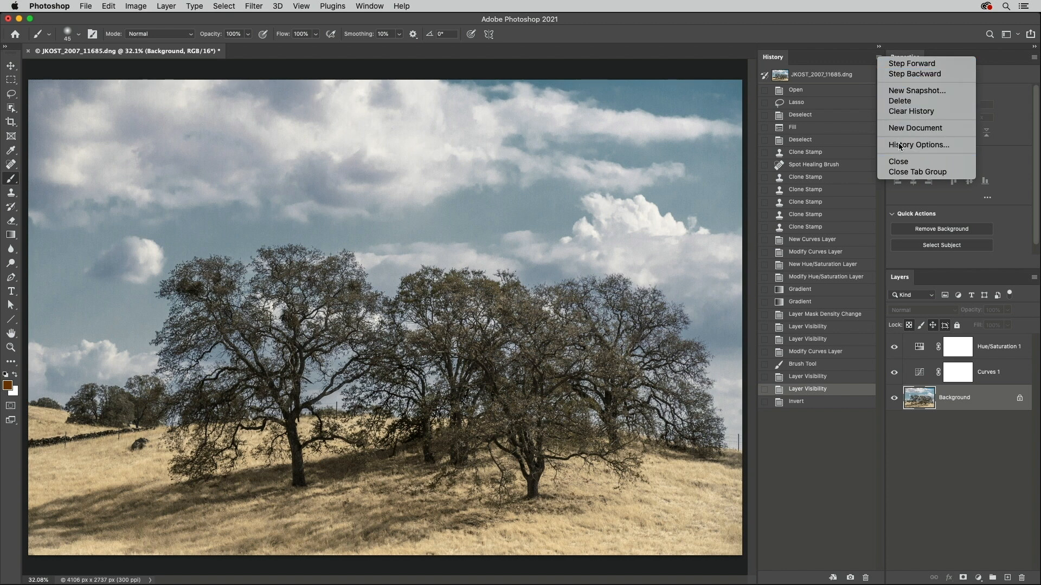
left_click(918, 144)
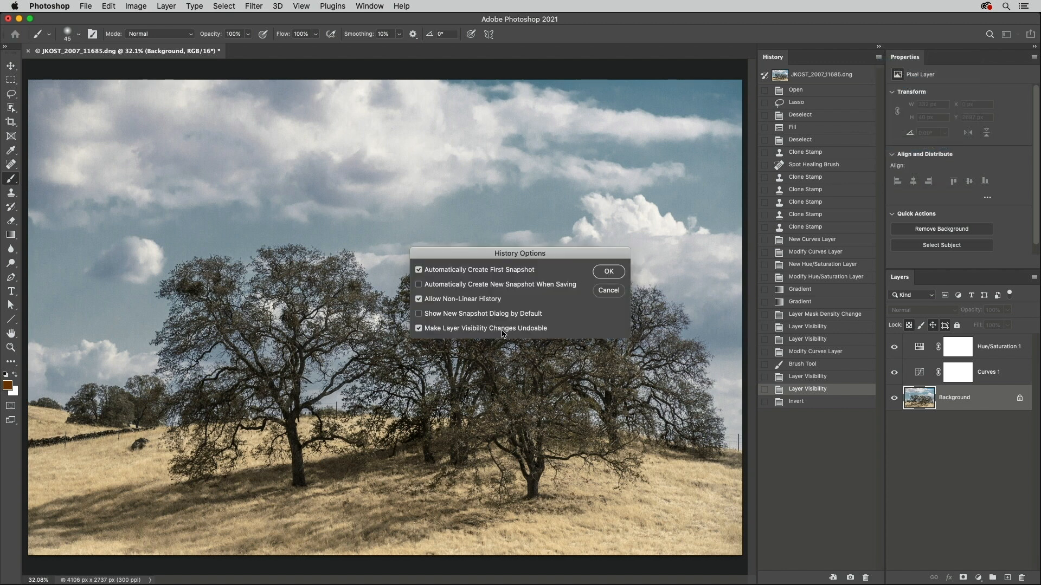
left_click(607, 271)
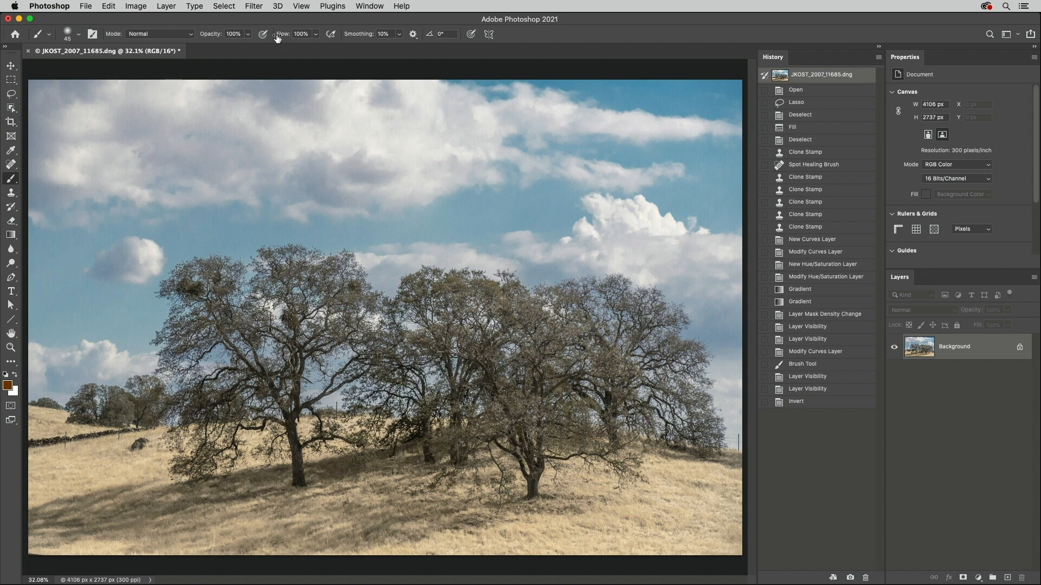
- Save the oak-tree photo as JKOST_2007_11685_ME.psd
left_click(84, 6)
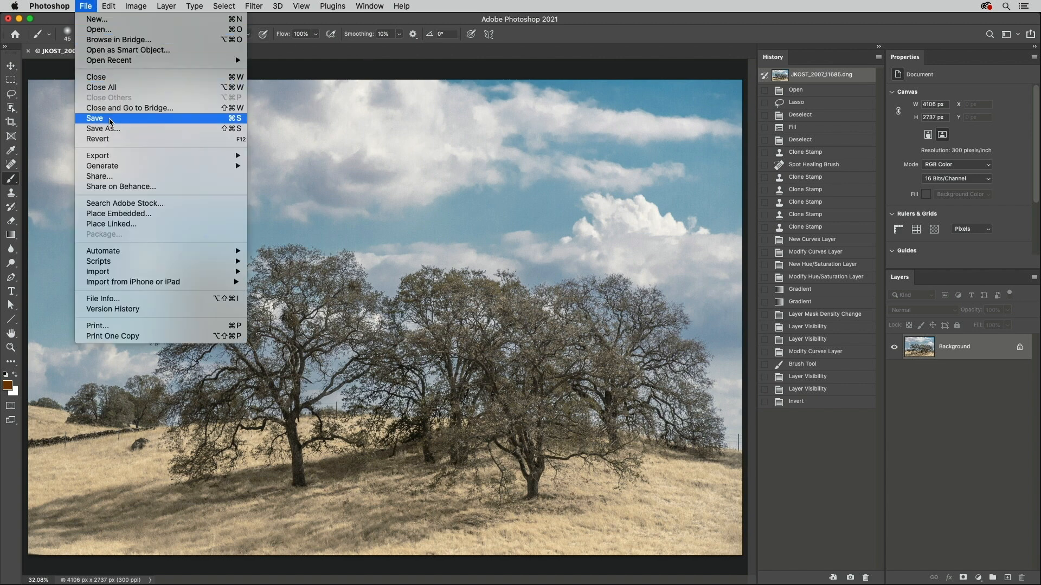
left_click(94, 119)
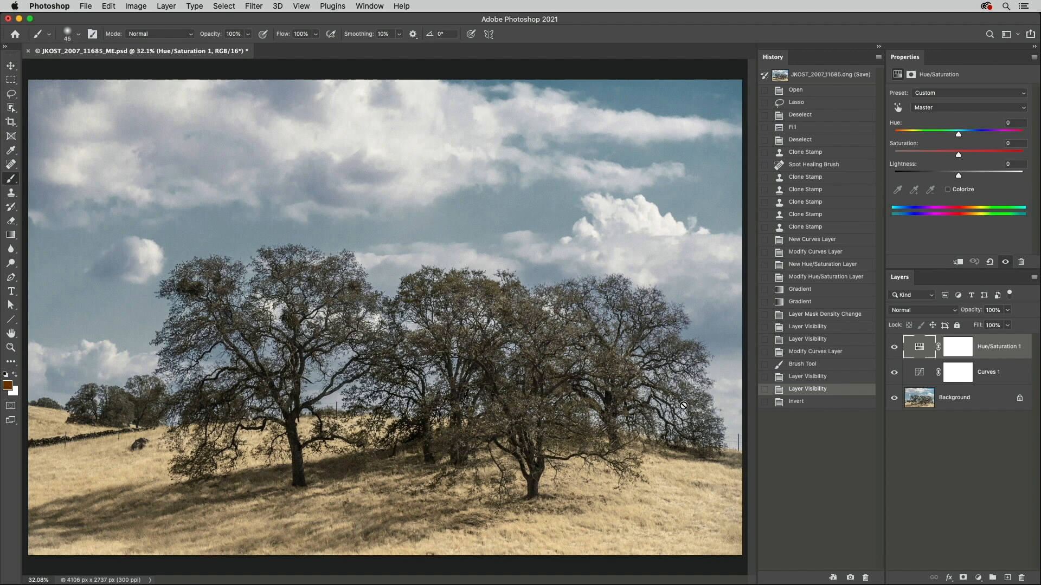
- Clear the history list, undo the clear, then clear it again down to the snapshot
left_click(877, 45)
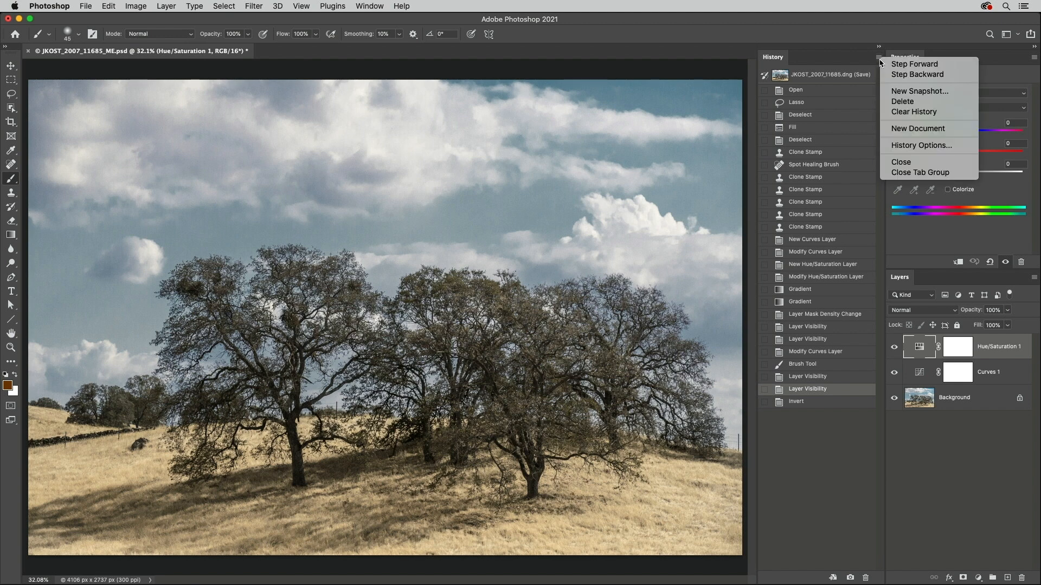
left_click(914, 112)
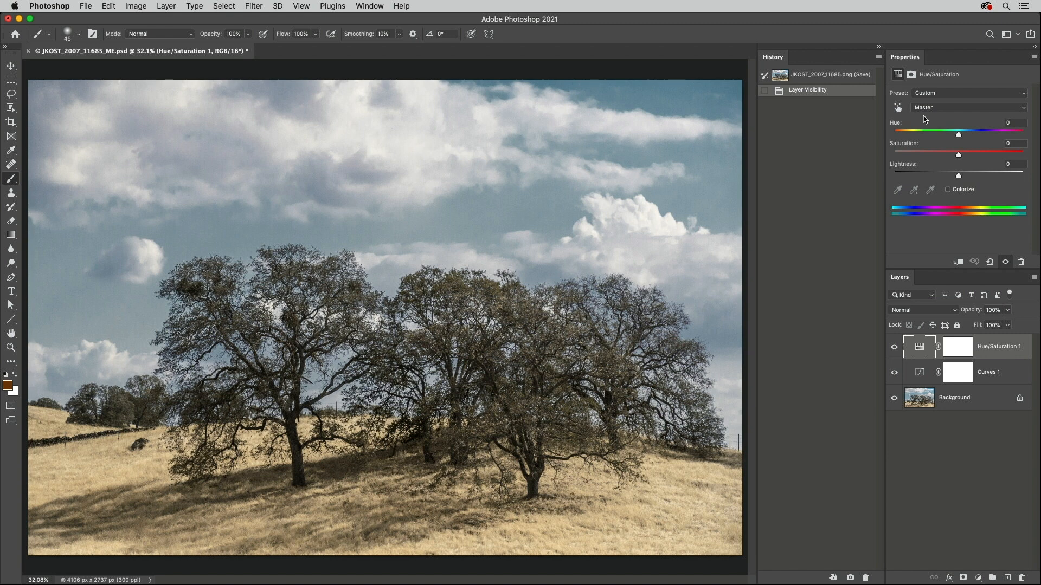
left_click(108, 6)
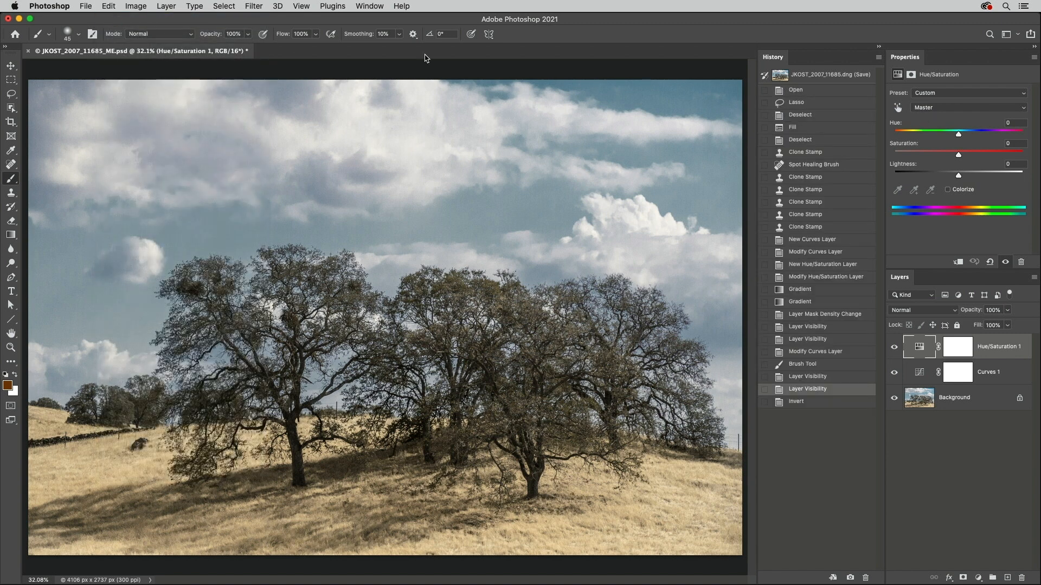
left_click(879, 45)
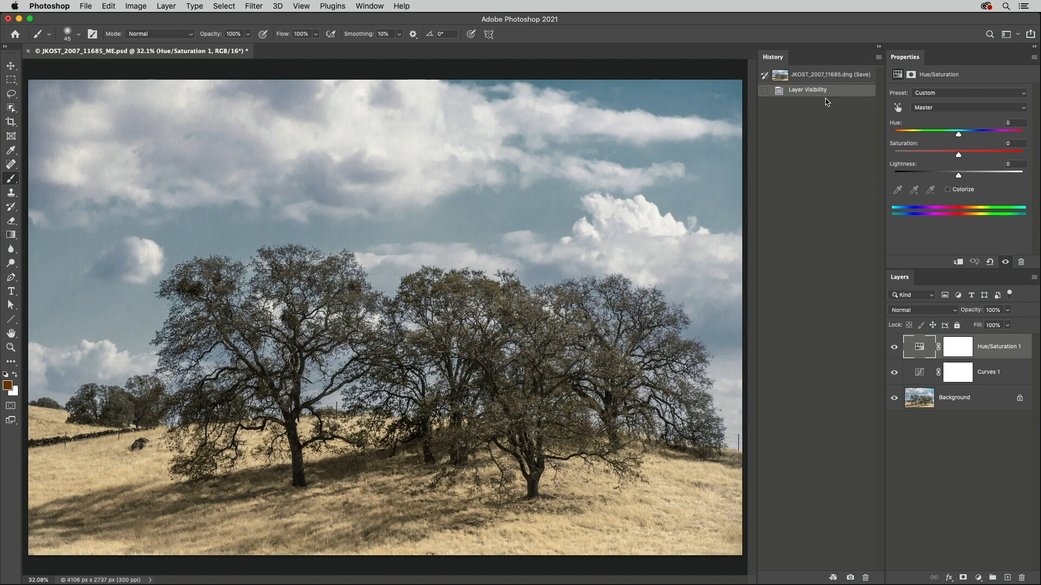
- Review the History Log preferences and log detail choices, then dismiss them unchanged
left_click(49, 7)
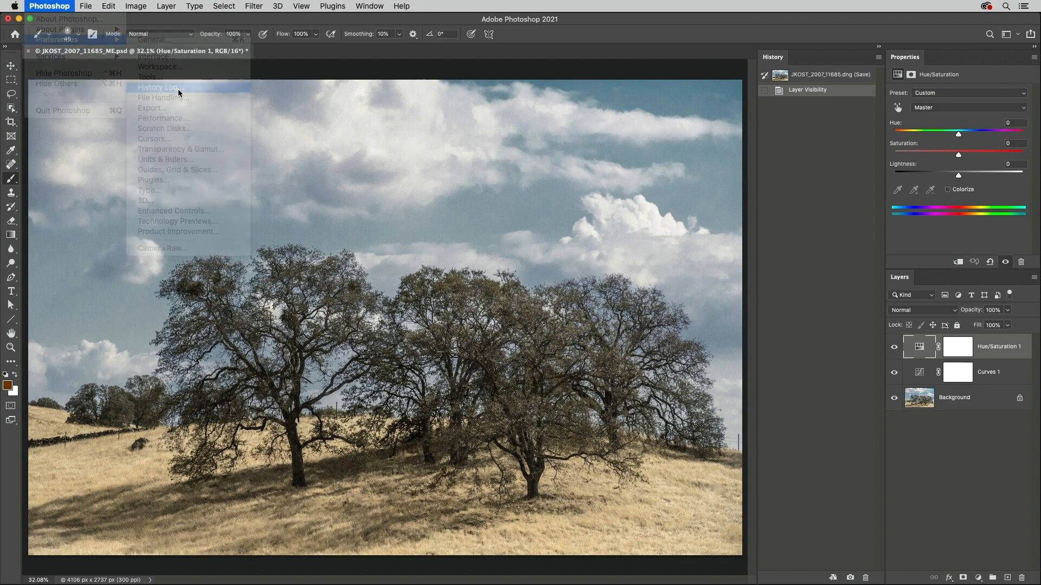
left_click(158, 86)
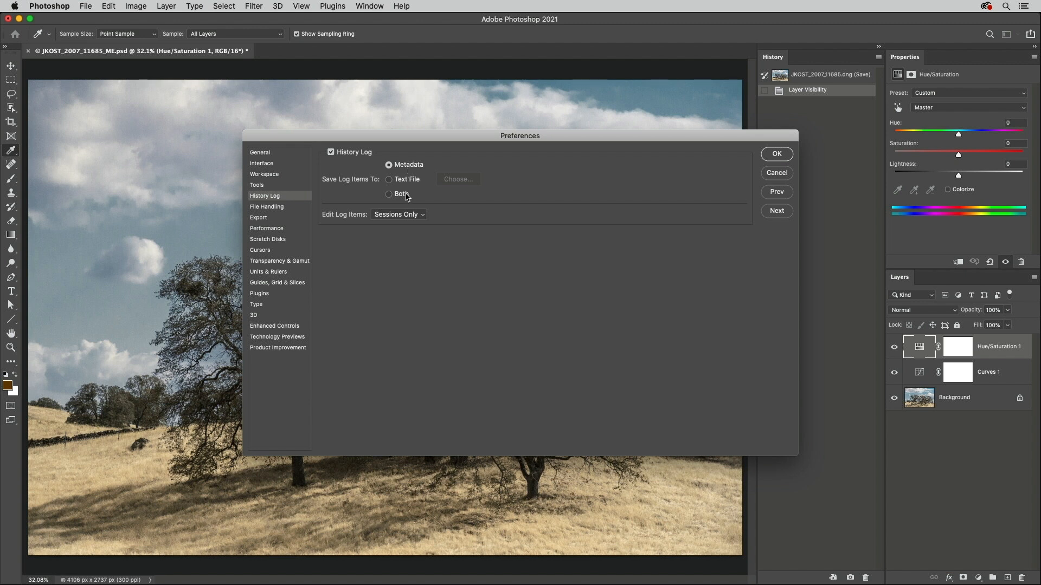
mouse_move(416, 218)
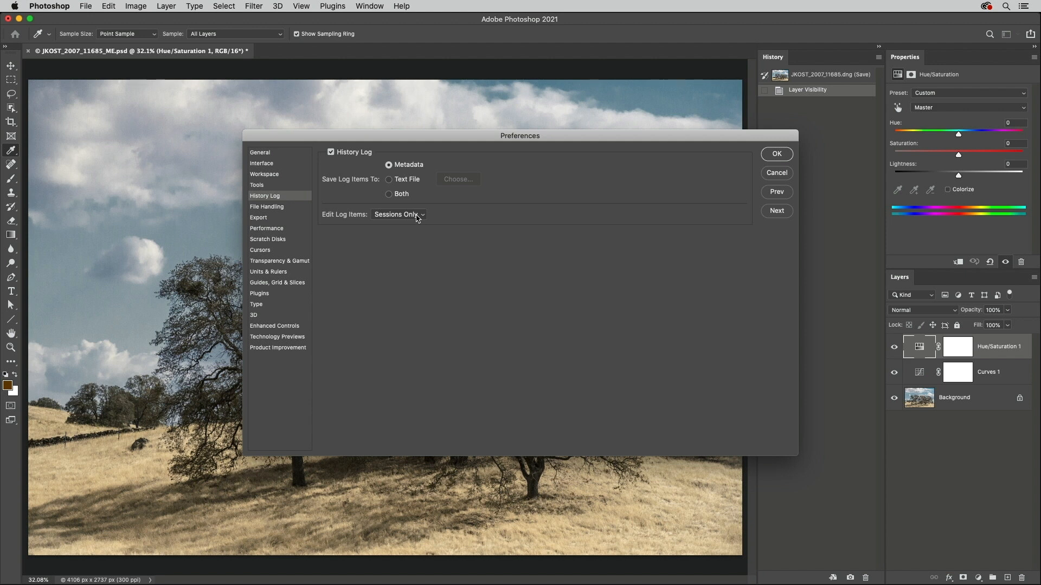
left_click(396, 215)
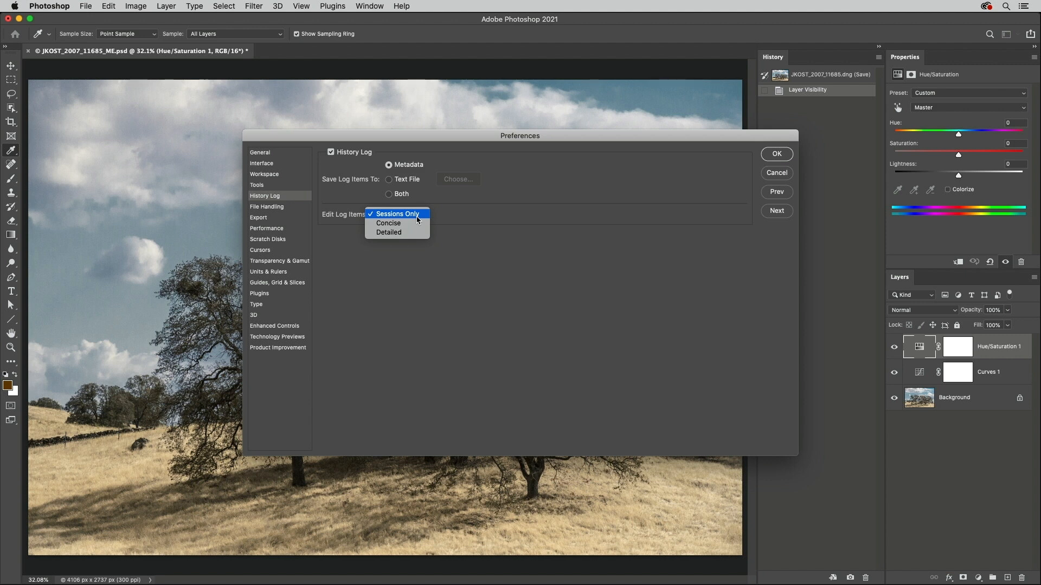
mouse_move(388, 224)
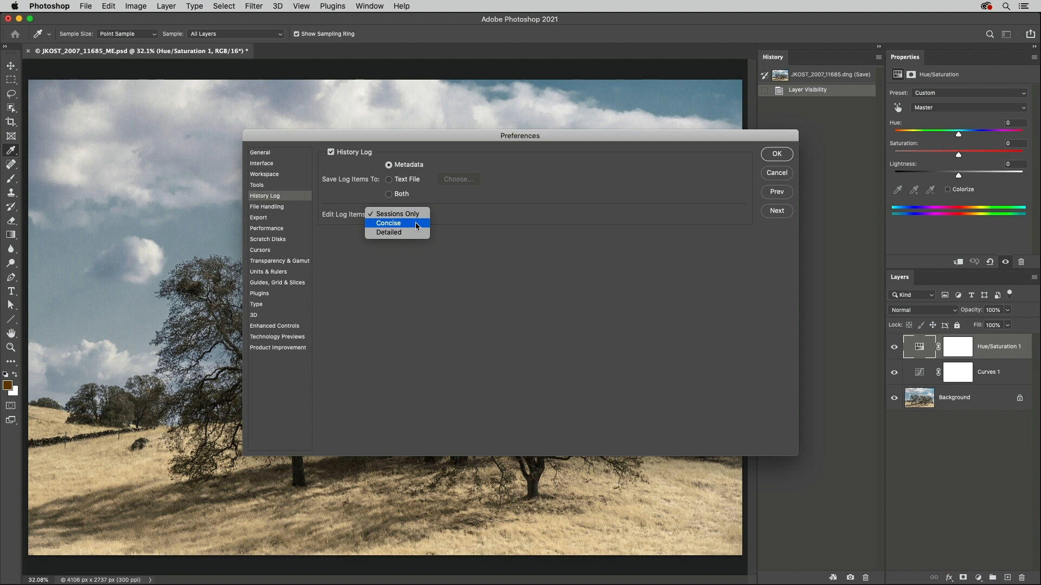
mouse_move(388, 232)
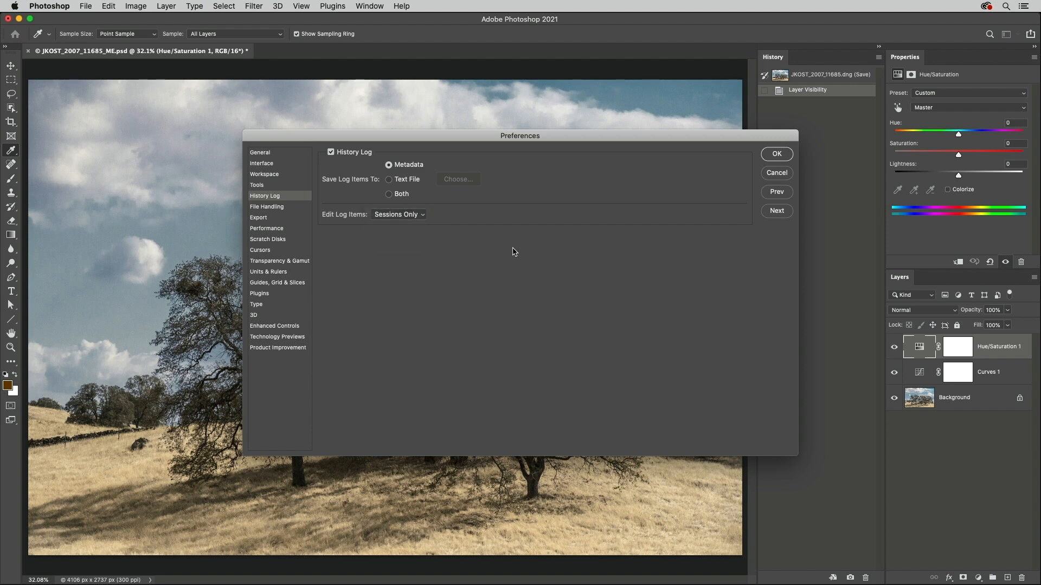
left_click(775, 153)
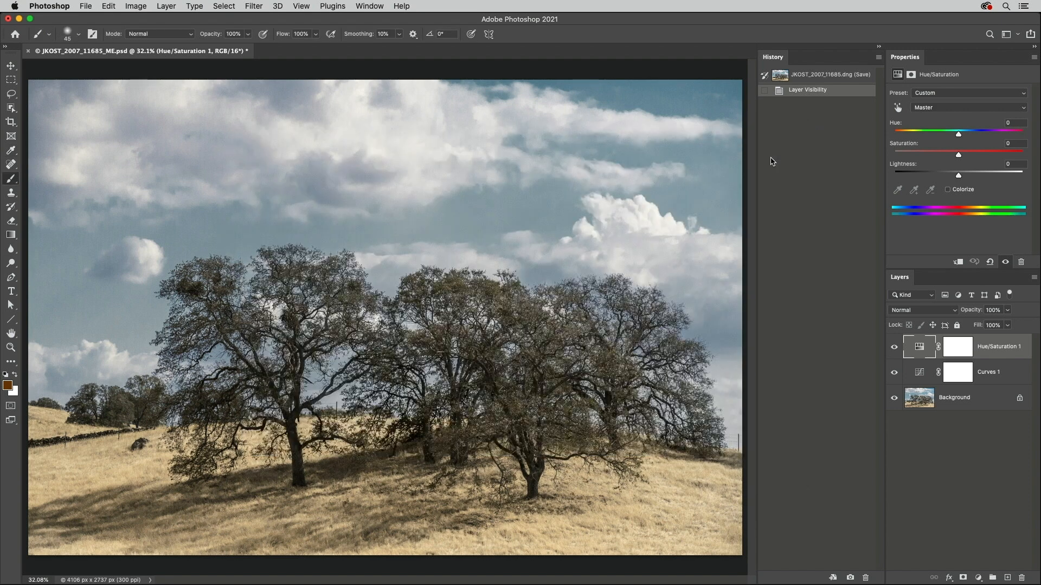
mouse_move(838, 554)
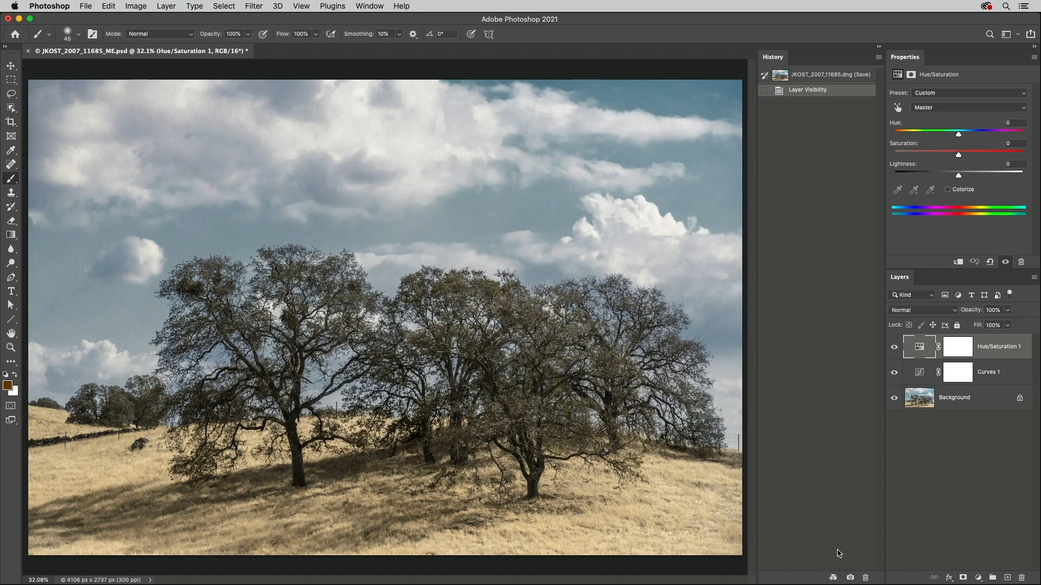
- Create a new document from the current Layer Visibility history state
left_click(834, 578)
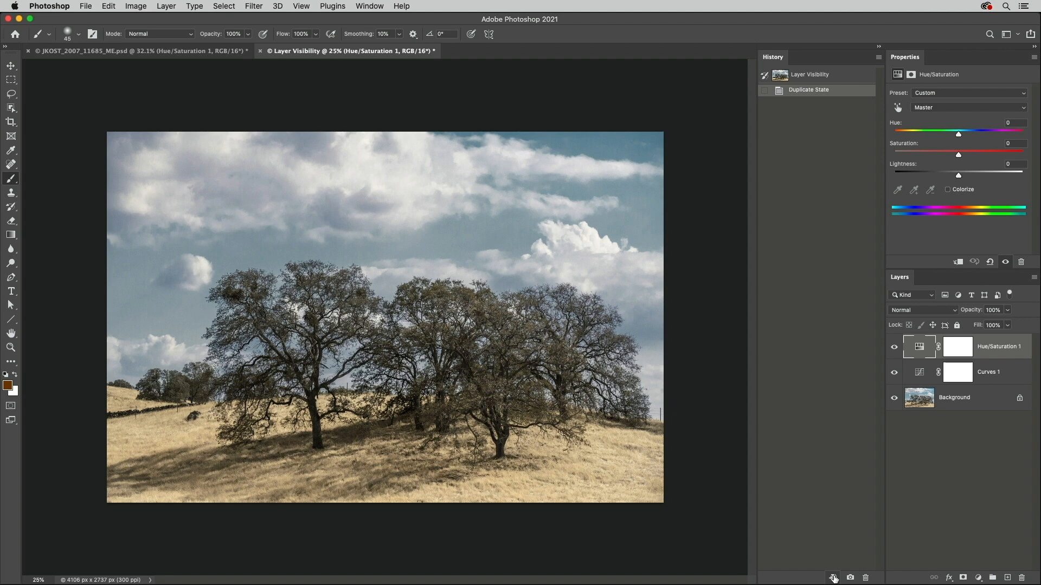